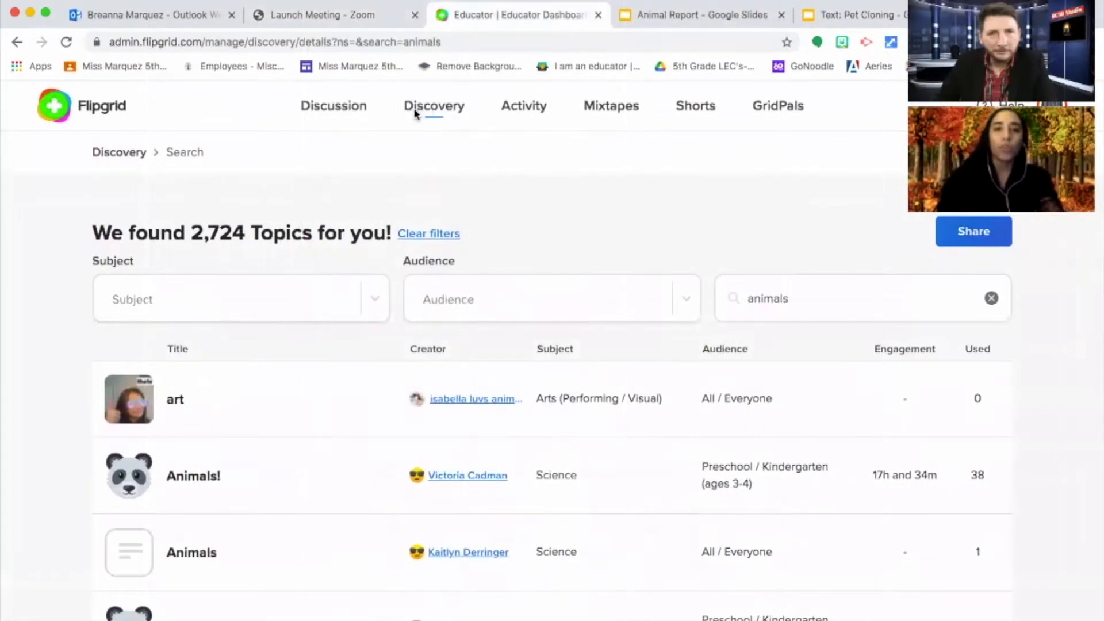
Step: Search the Discovery library for "animals", returning 2,724 community topics
{"action": "left_click", "coordinate": [333, 106]}
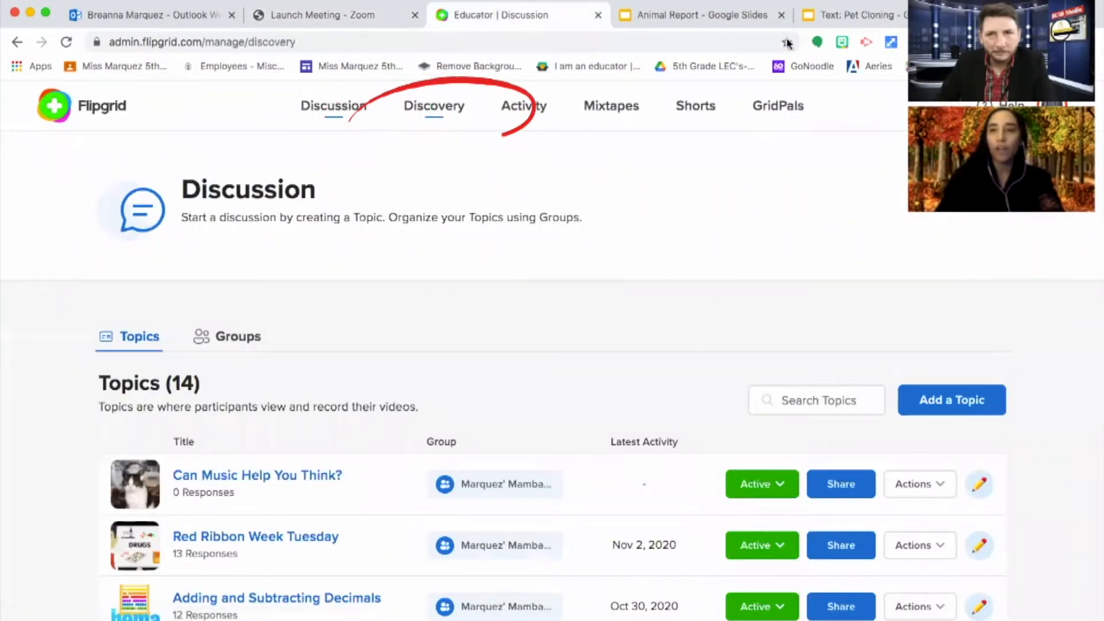
{"action": "left_click", "coordinate": [434, 106]}
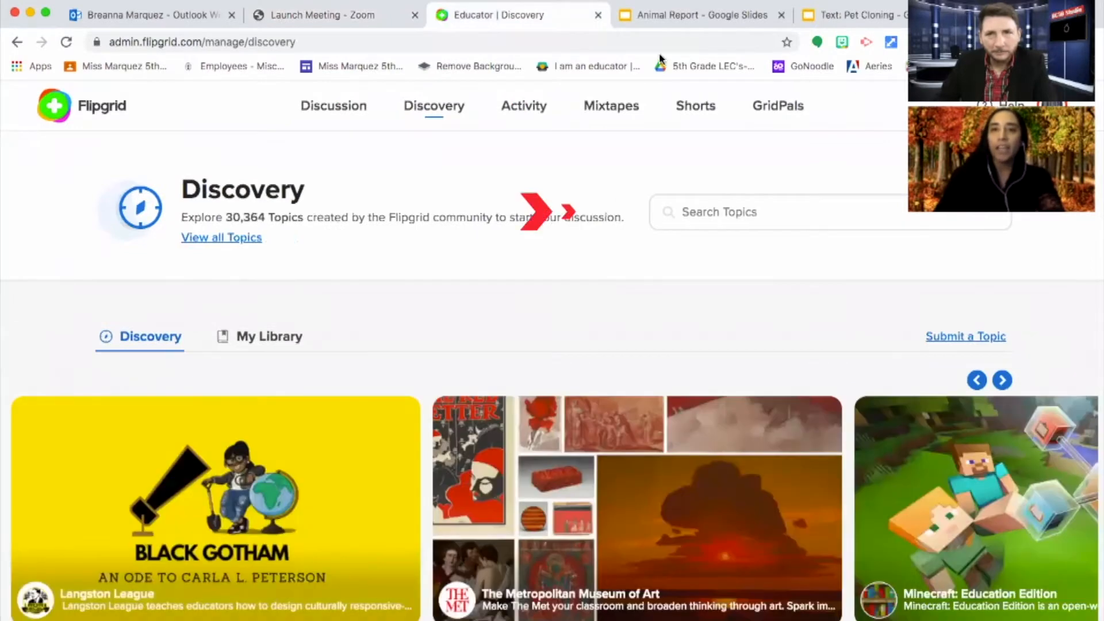
{"action": "left_click", "coordinate": [775, 212]}
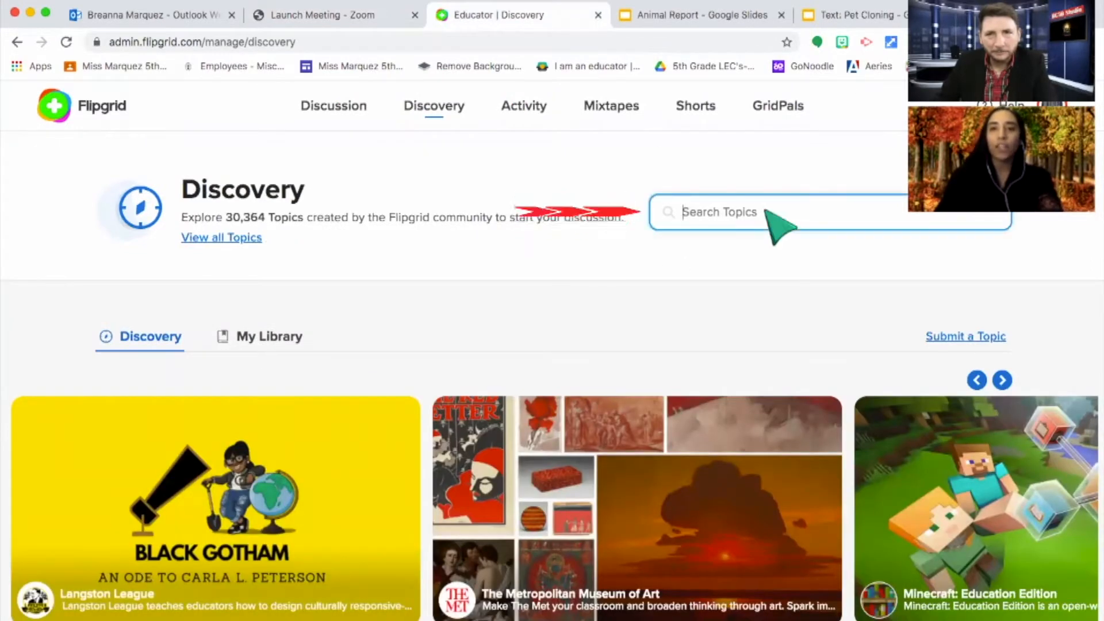
{"action": "type", "text": "animals"}
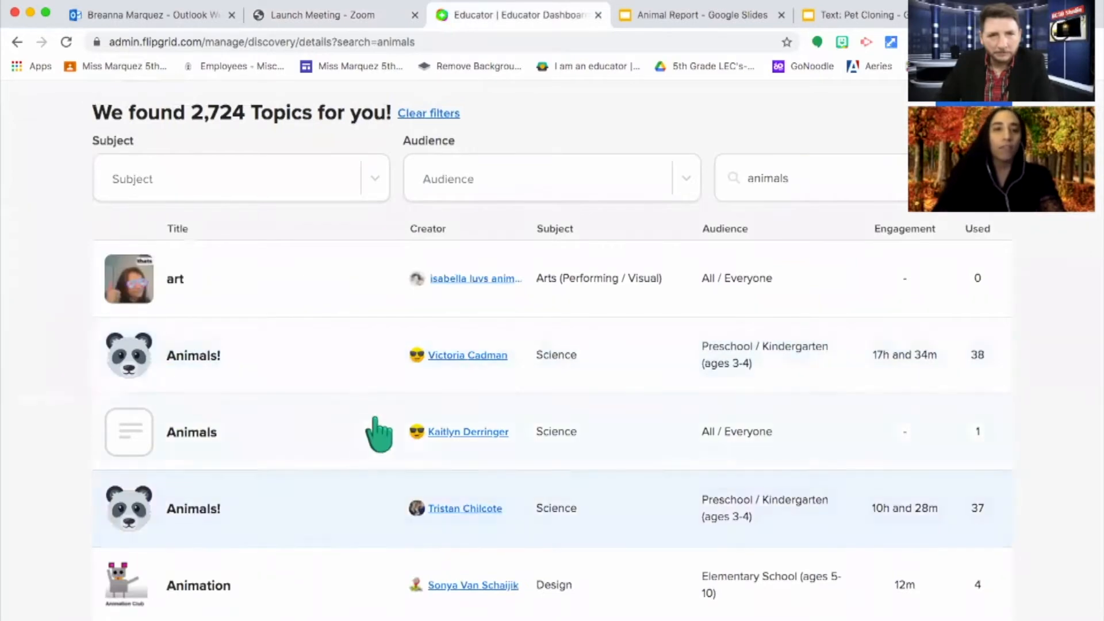
{"action": "scroll", "scroll_direction": "down", "scroll_amount": 3}
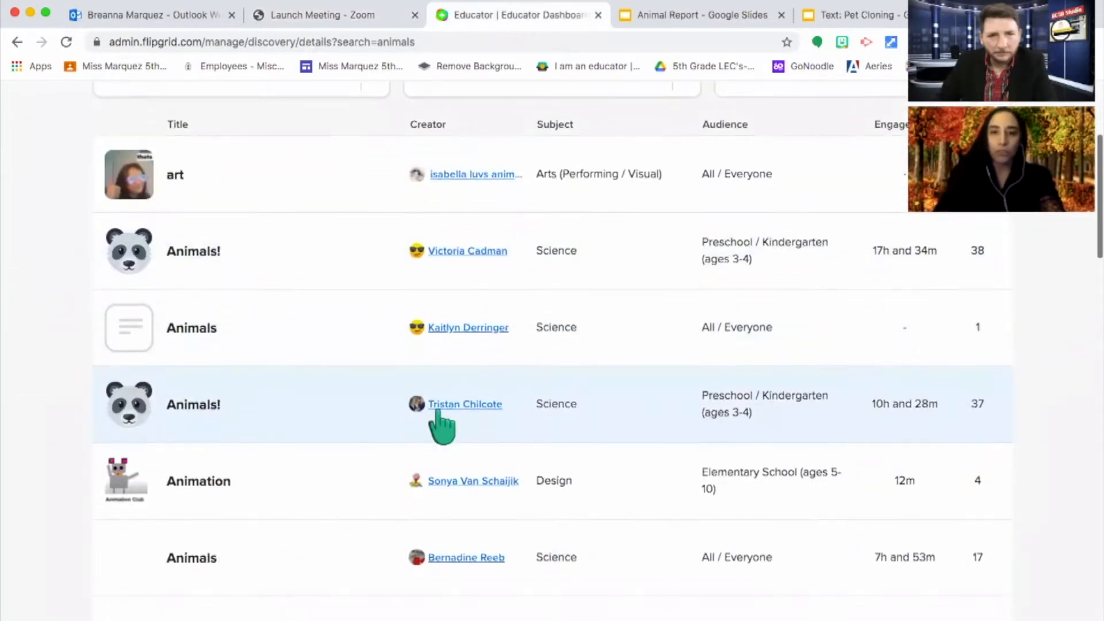
{"action": "scroll", "scroll_direction": "down", "scroll_amount": 3}
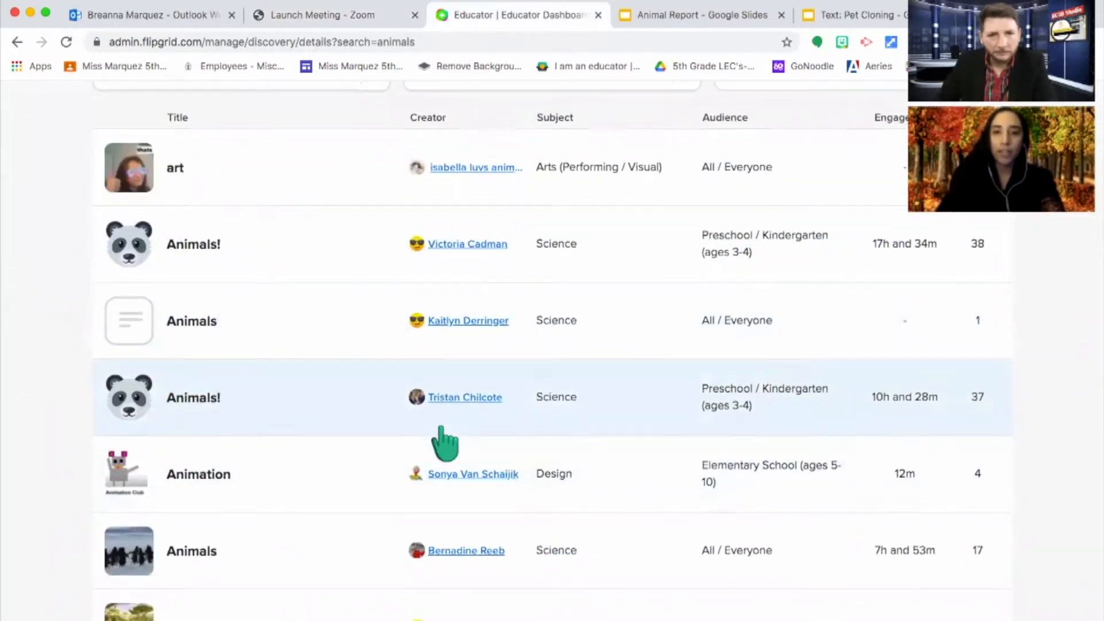
{"action": "scroll", "scroll_direction": "down", "scroll_amount": 3}
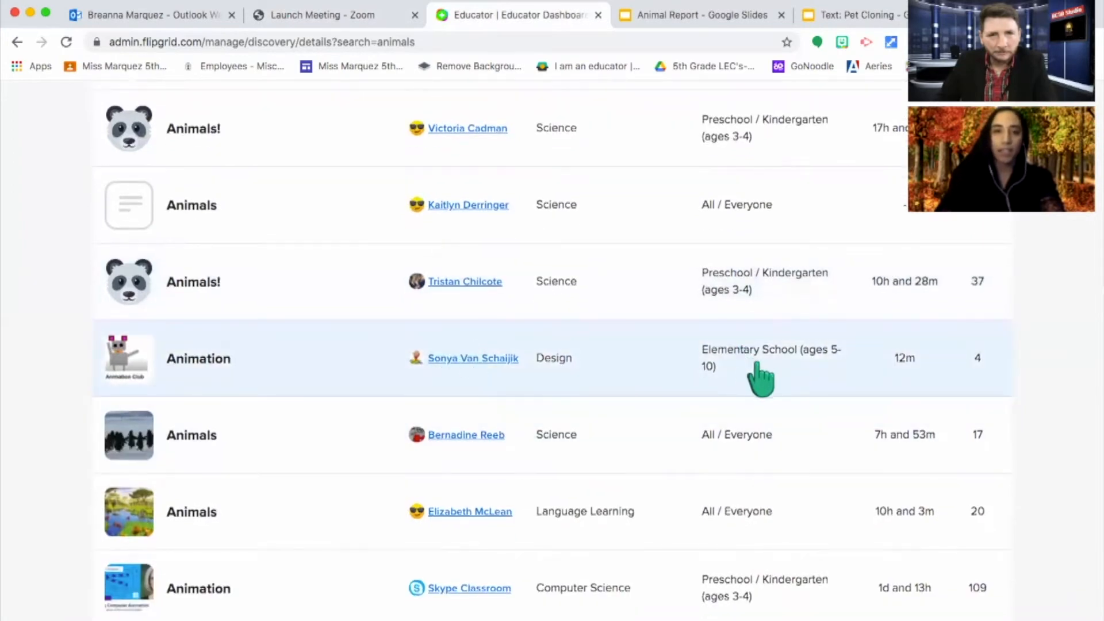
{"action": "mouse_move", "coordinate": [507, 381]}
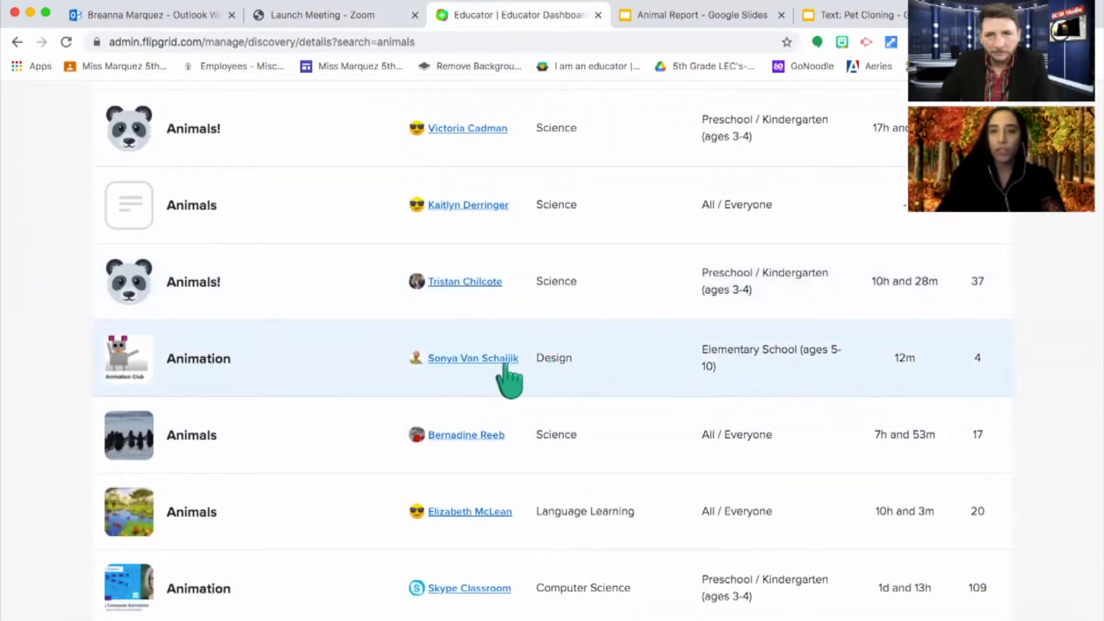
{"action": "left_click", "coordinate": [192, 435]}
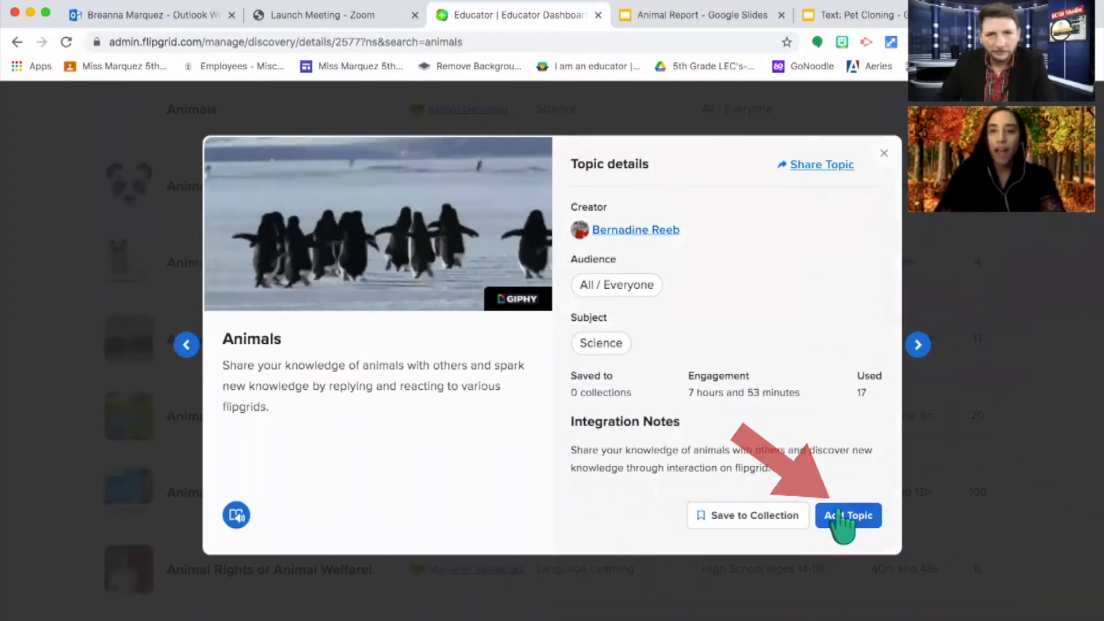
Step: Add the Animals topic to the Marquez' Mambas 2020-2021 group, reaching its Update Topic page
{"action": "left_click", "coordinate": [848, 516]}
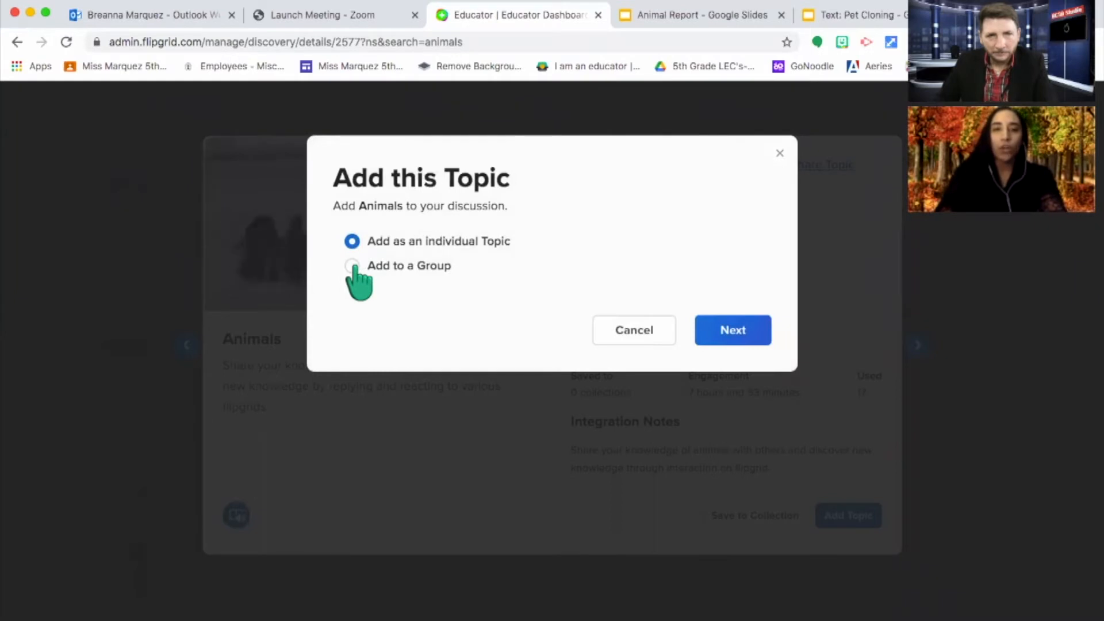
{"action": "left_click", "coordinate": [352, 266]}
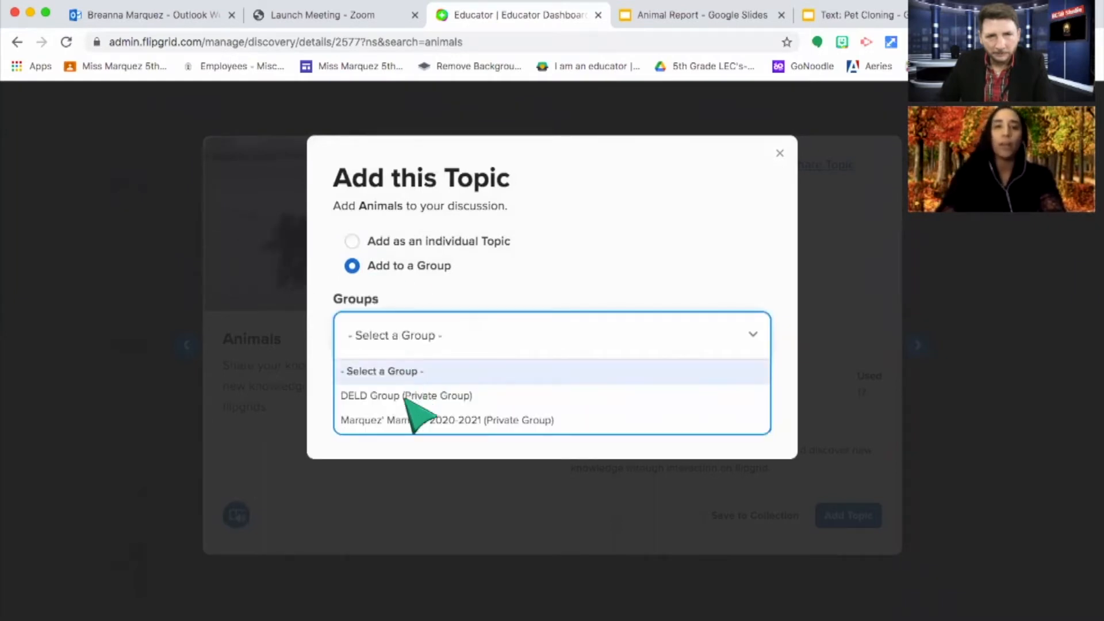
{"action": "left_click", "coordinate": [447, 420]}
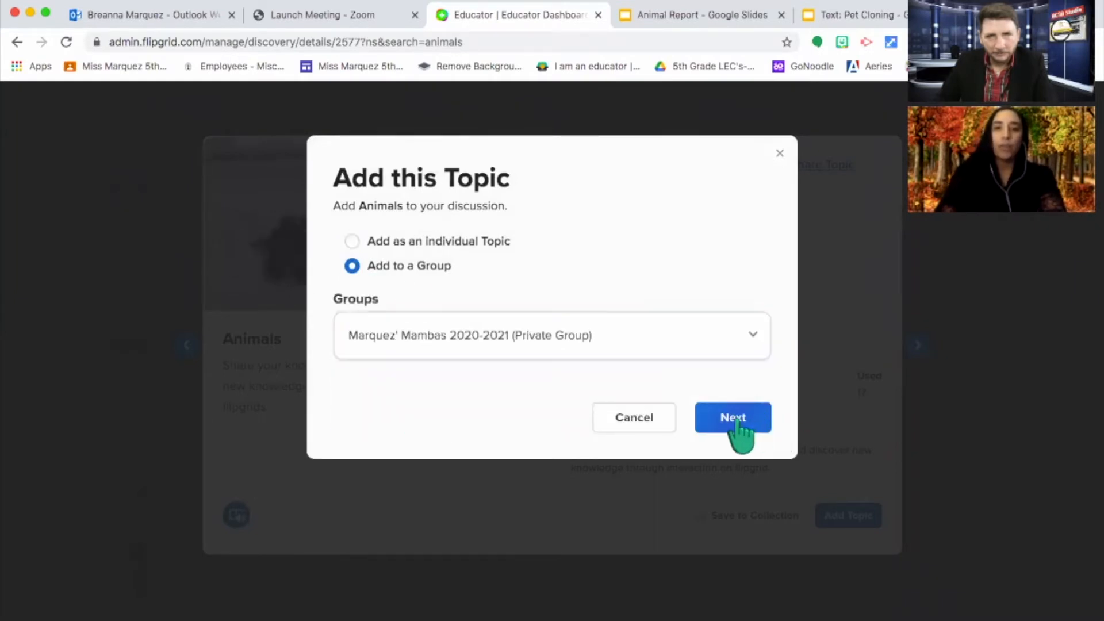
{"action": "left_click", "coordinate": [733, 417]}
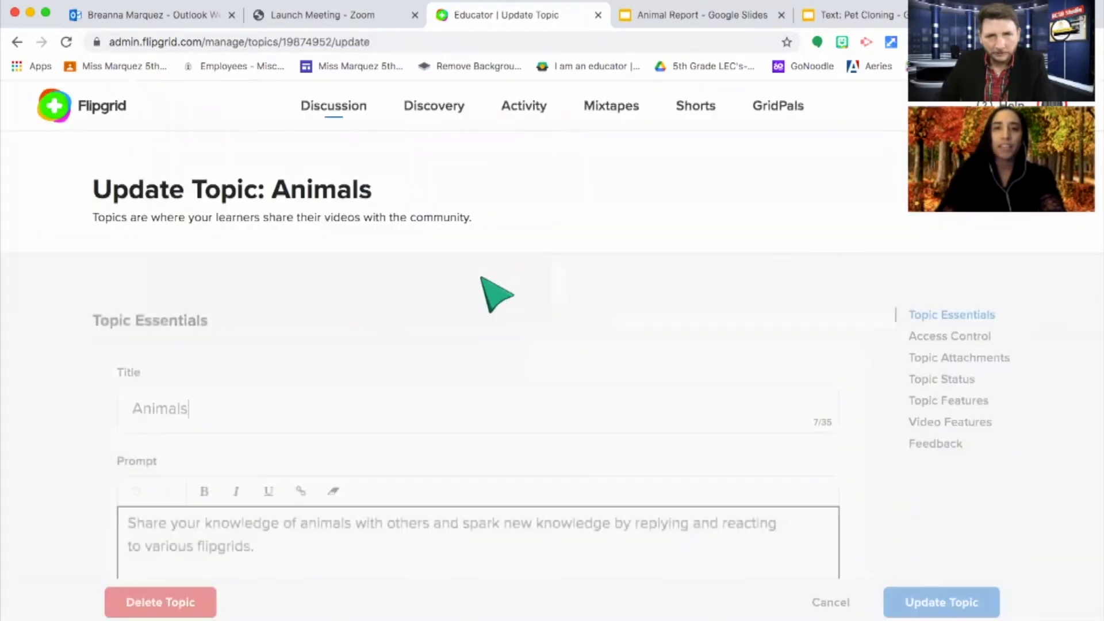
Step: Review the Update Topic form and save Animals with its default title, prompt and penguin media
{"action": "scroll", "scroll_direction": "down", "scroll_amount": 3}
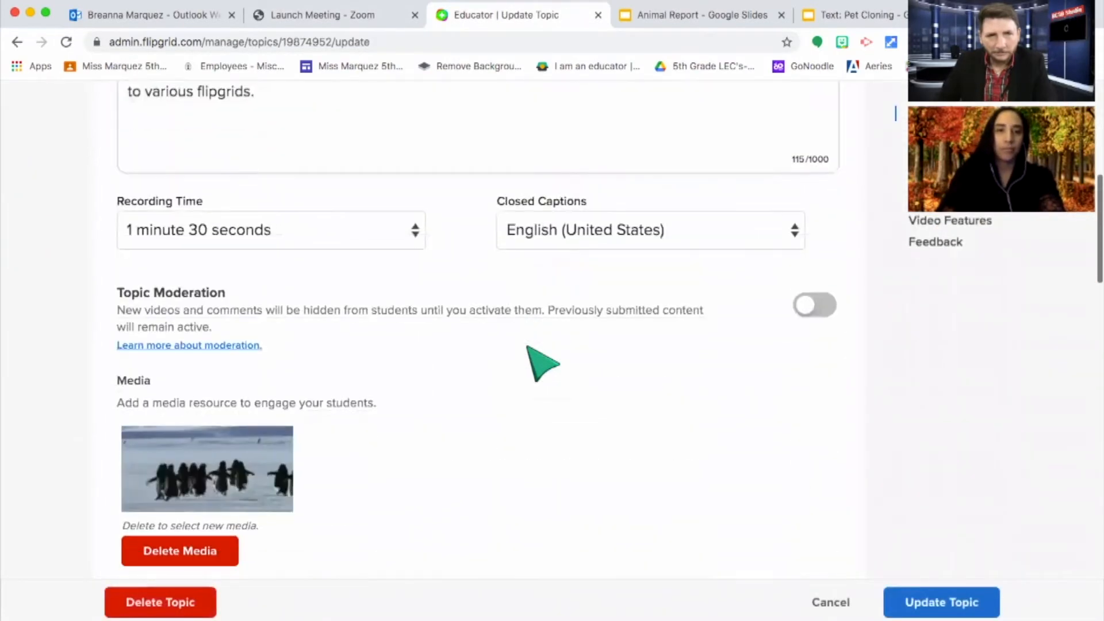
{"action": "scroll", "scroll_direction": "down", "scroll_amount": 3}
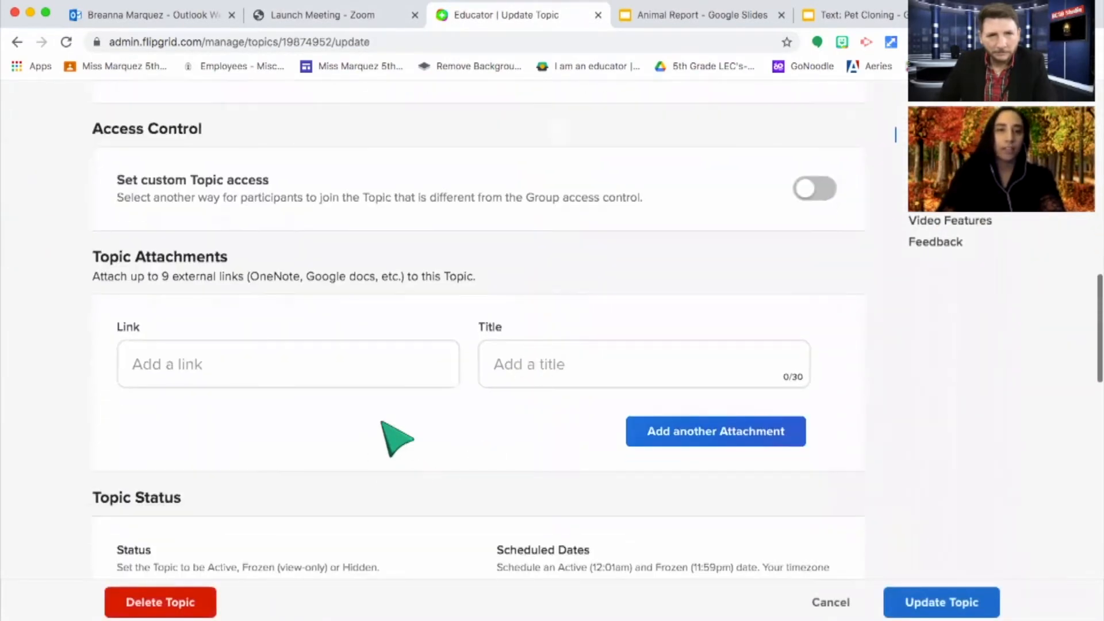
{"action": "scroll", "scroll_direction": "up", "scroll_amount": 3}
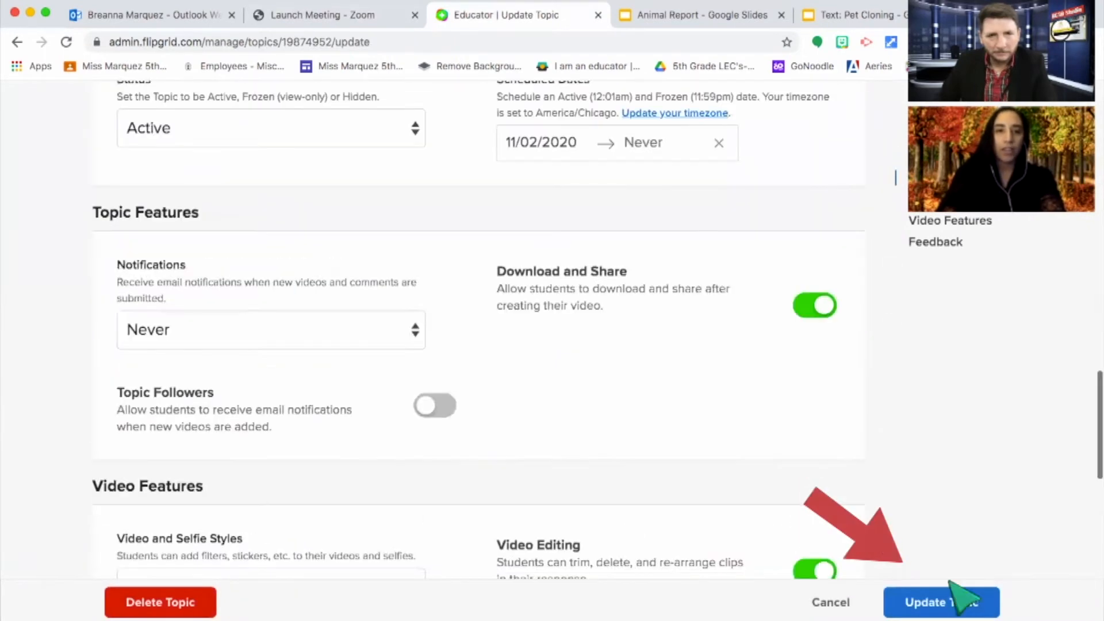
{"action": "left_click", "coordinate": [942, 602]}
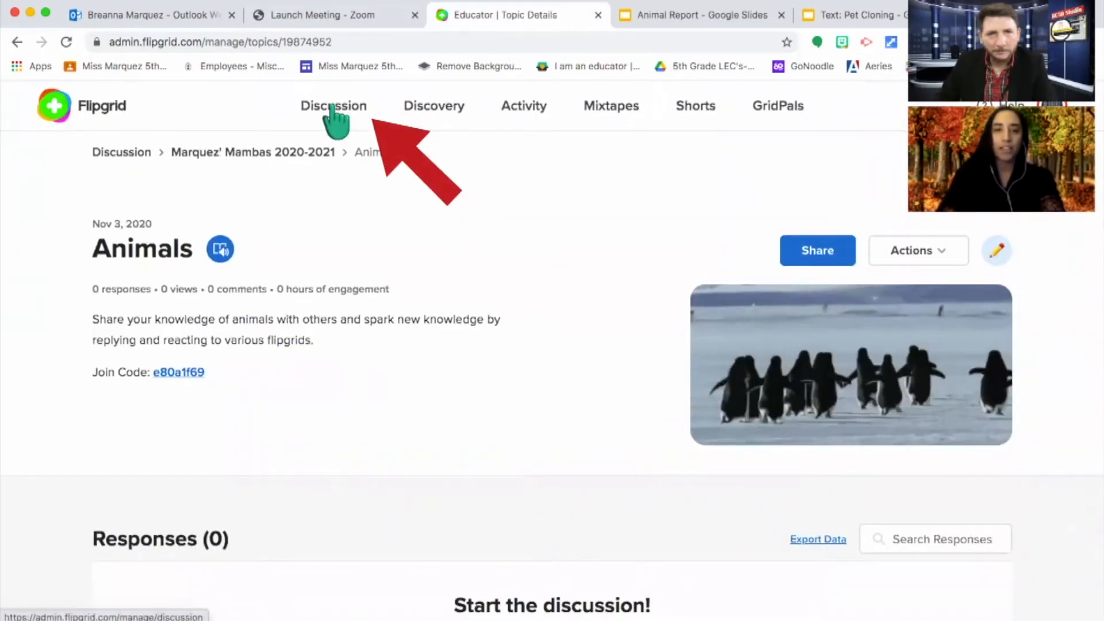
Step: Check the two-group list, then view the 15 Discussion topics headed by Animals in Marquez' Mambas
{"action": "left_click", "coordinate": [334, 105]}
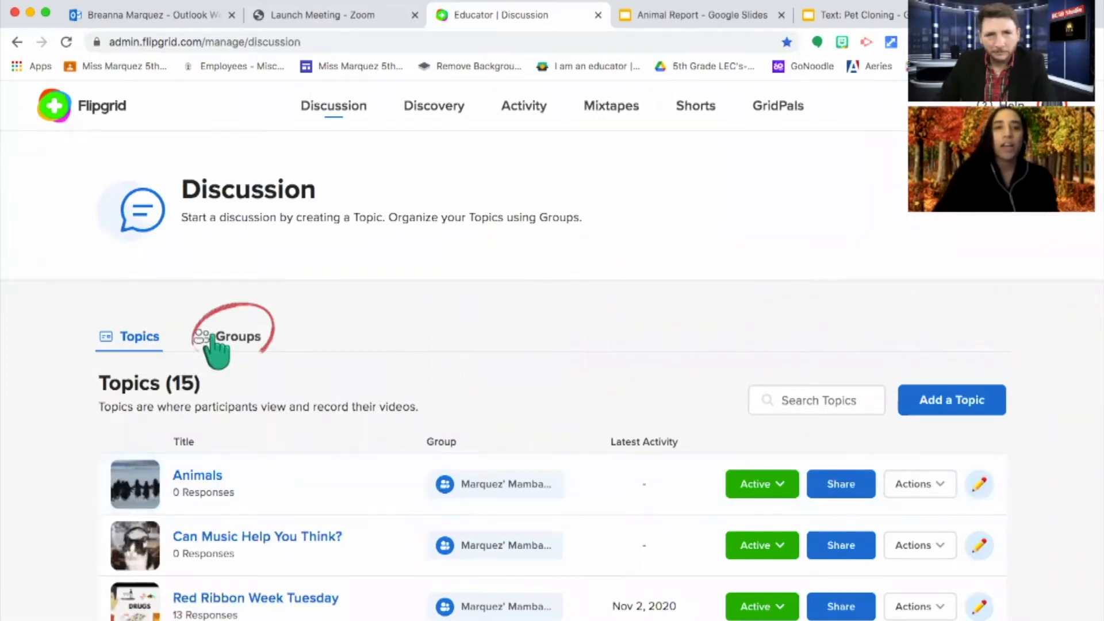
{"action": "left_click", "coordinate": [238, 336]}
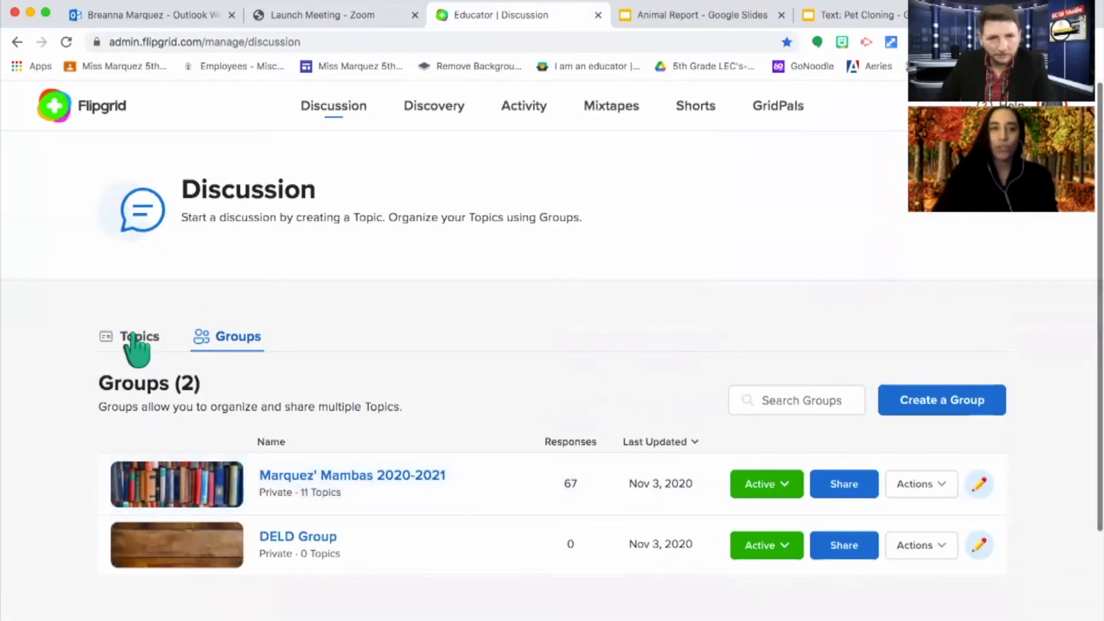
{"action": "left_click", "coordinate": [139, 337]}
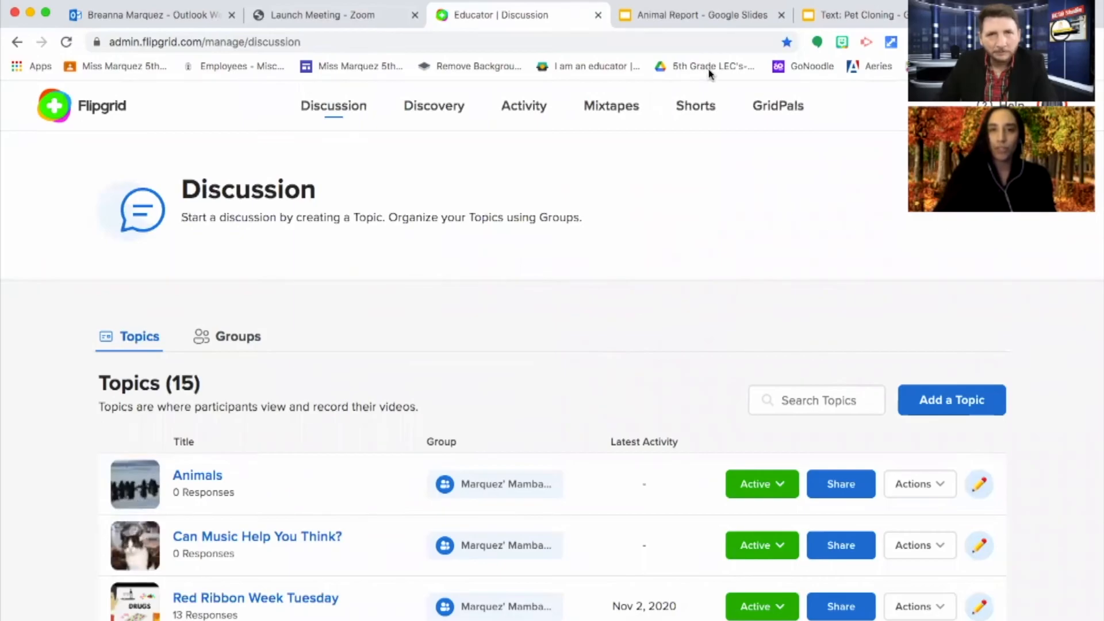